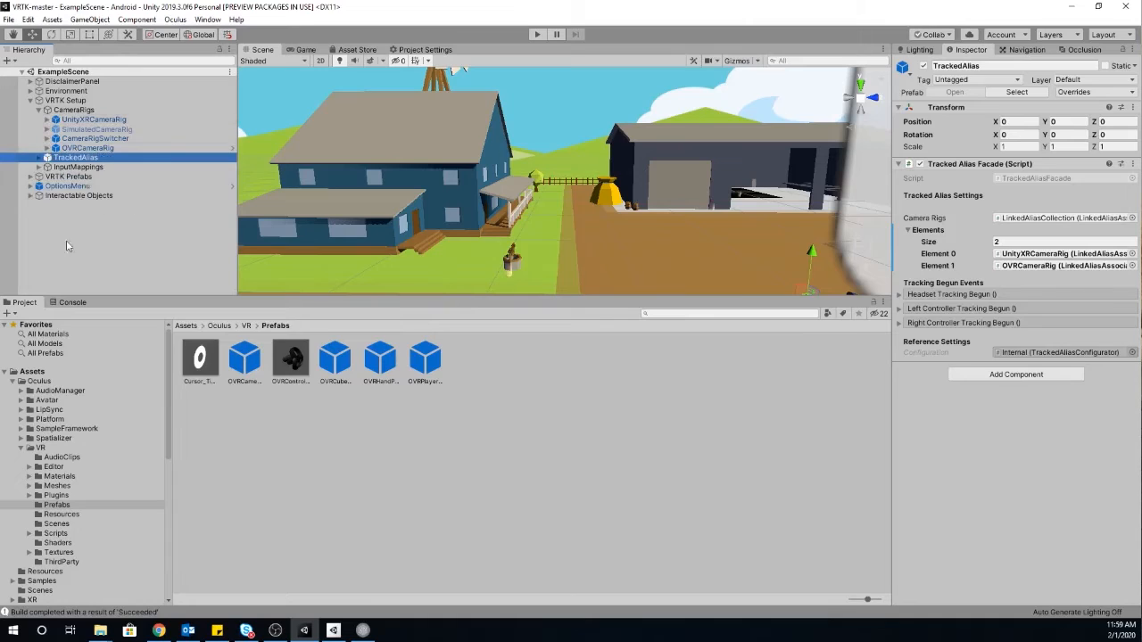
- Expand VRTK Prefabs to show ControllerActions, Locomotion and AvatarPointers
left_click(30, 176)
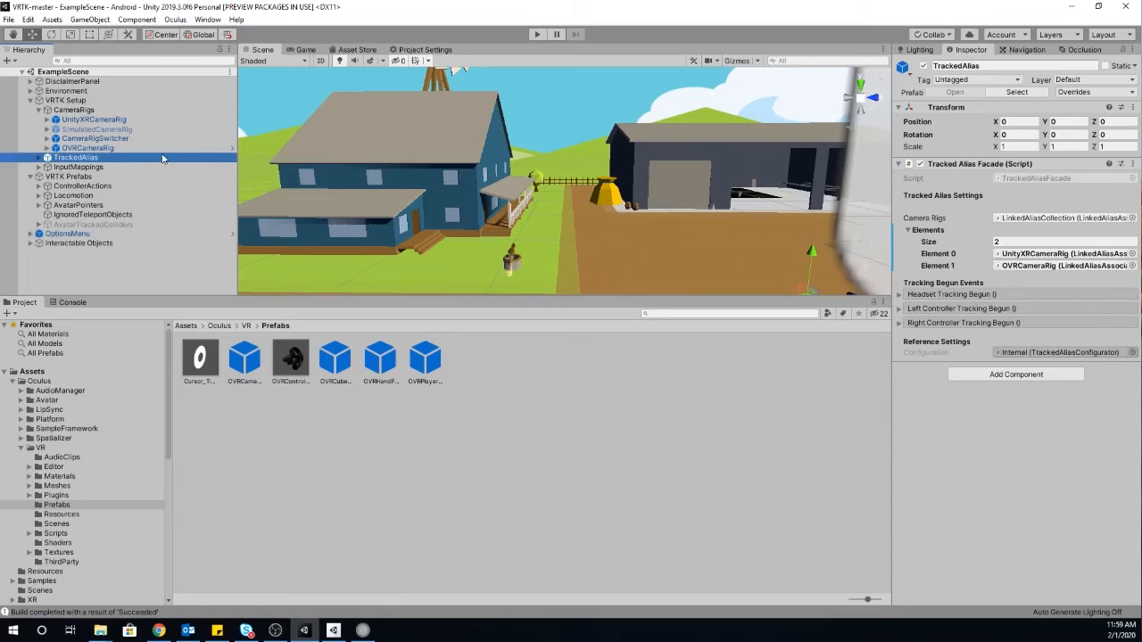
mouse_move(302, 197)
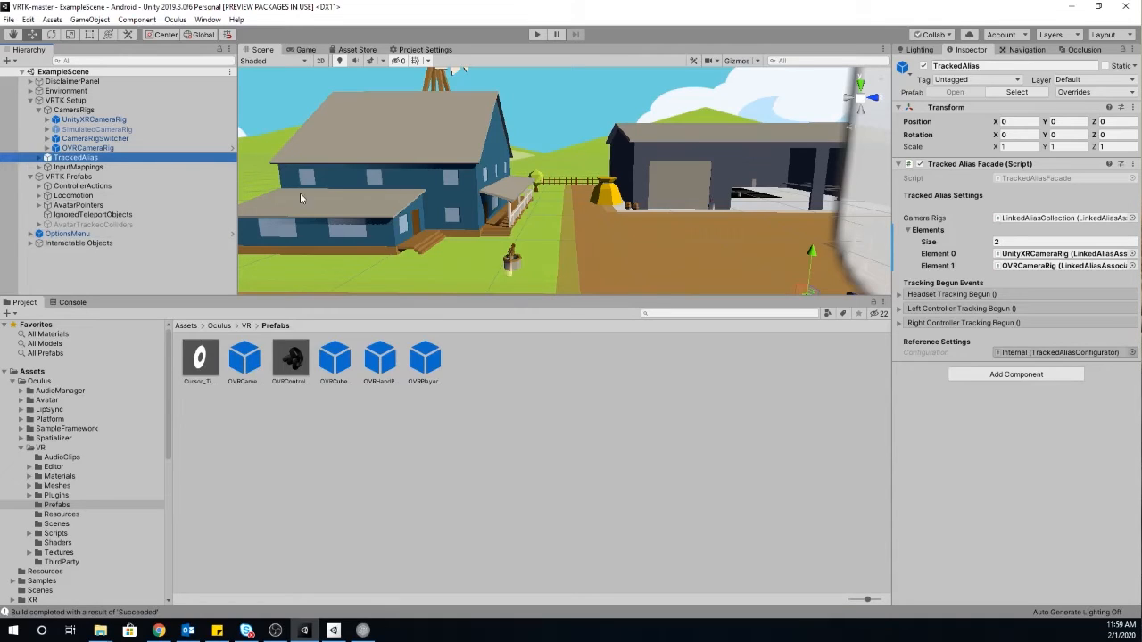
mouse_move(179, 267)
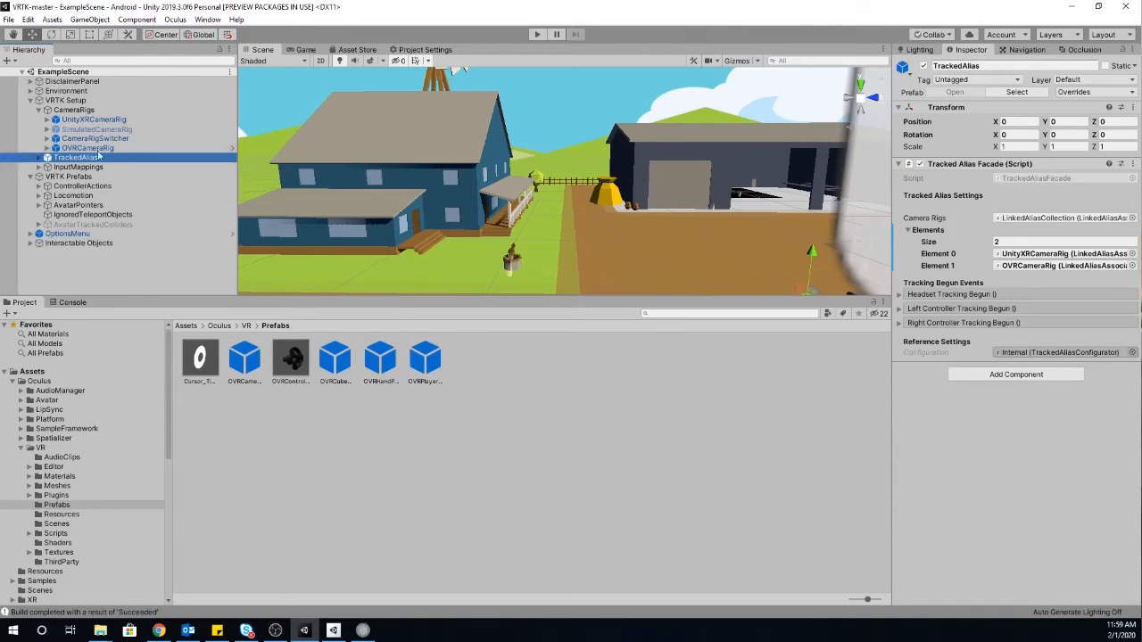
- Select OVRCameraRig under CameraRigs to view its Linked Alias Association Collection in the Inspector
left_click(88, 148)
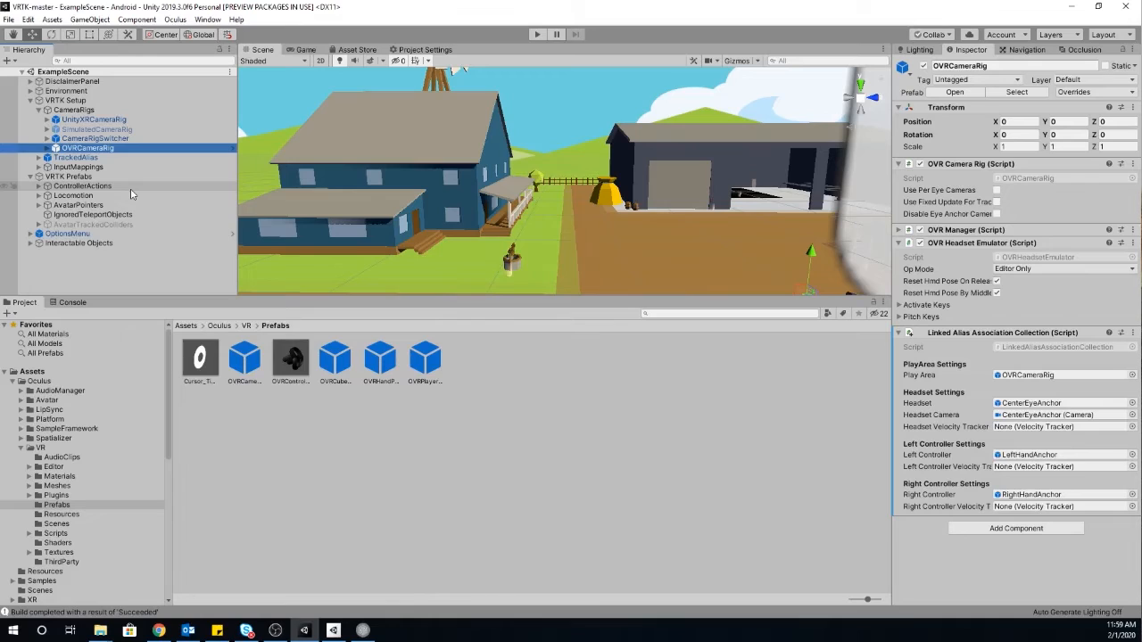
mouse_move(334, 357)
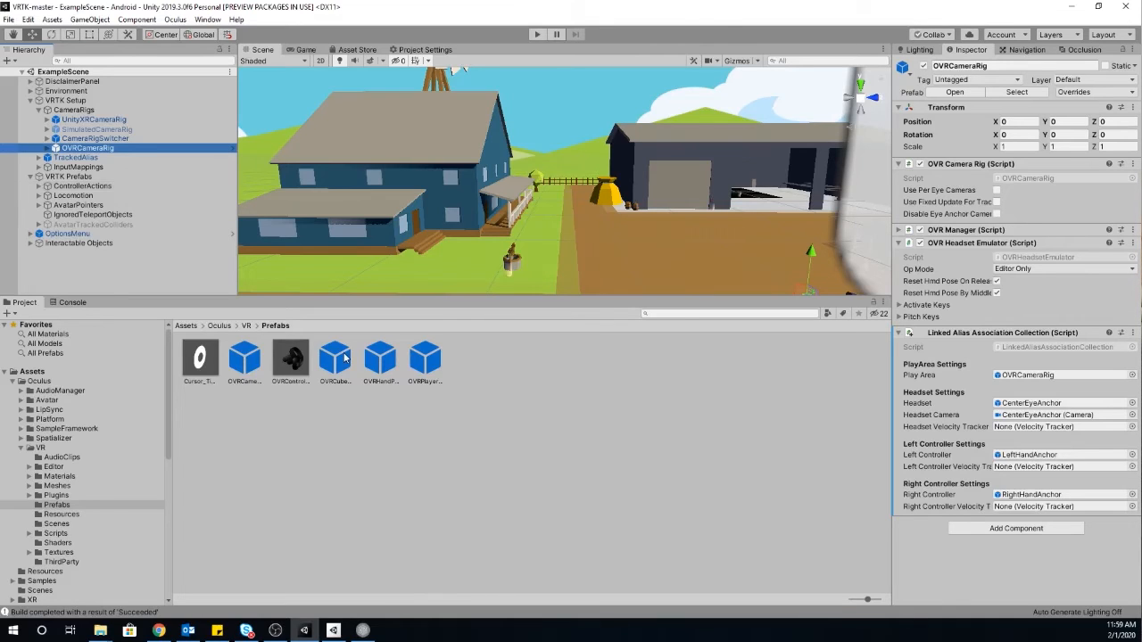